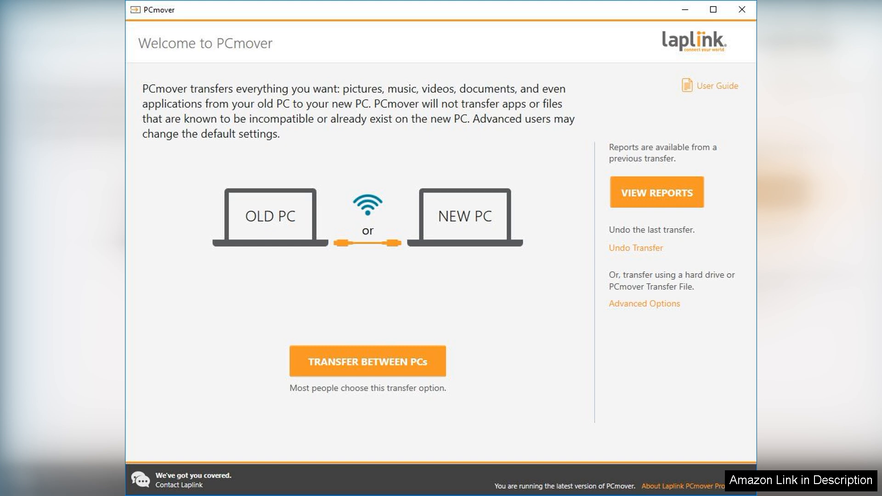
Start a transfer between PCs so PCmover finds the new PC over USB
click(367, 361)
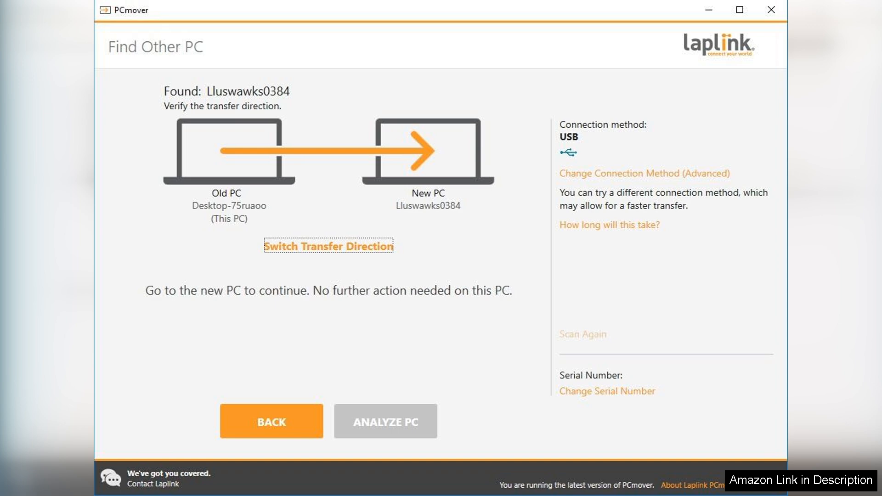
Analyze the PC and start the estimated 4.9 GB transfer of apps, files and user accounts
click(385, 420)
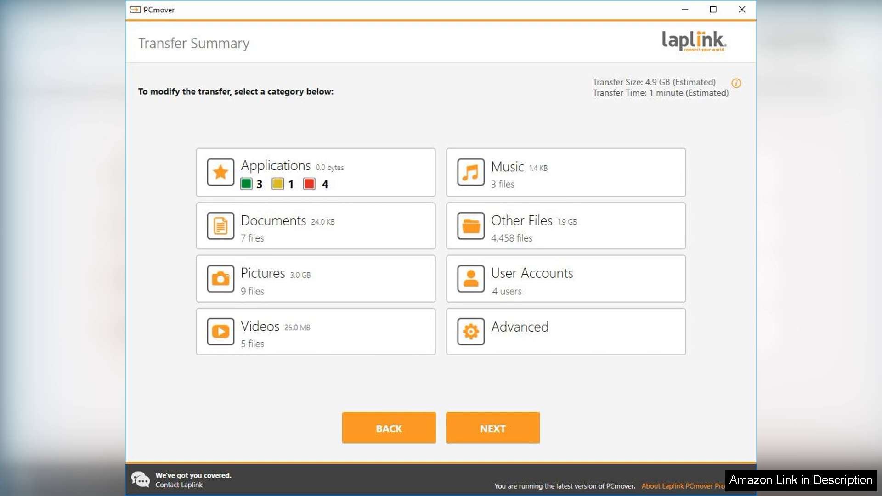
click(491, 428)
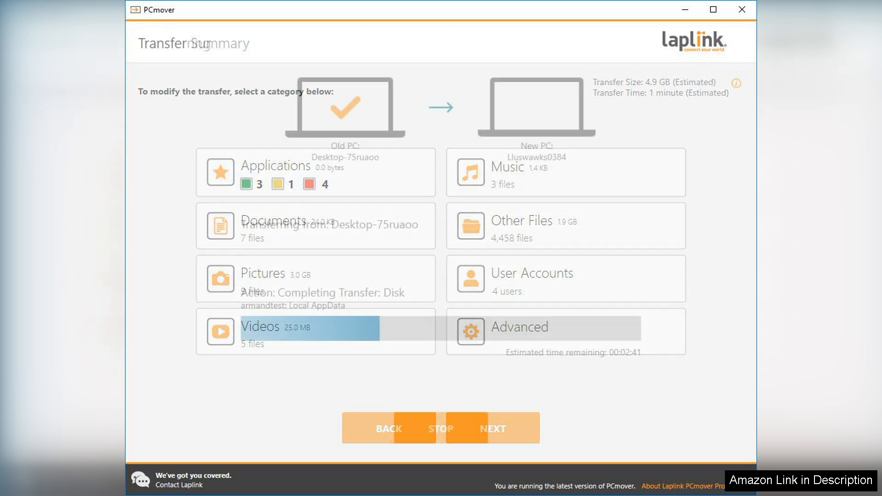